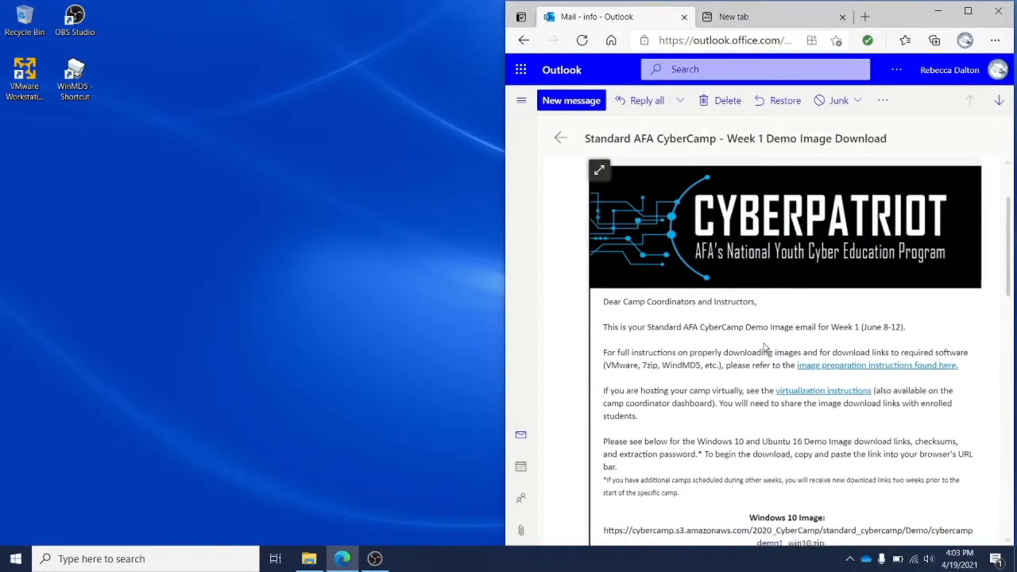
- Select the Windows 10 Image URL in the CyberCamp Week 1 email and copy it
scroll(down, 3)
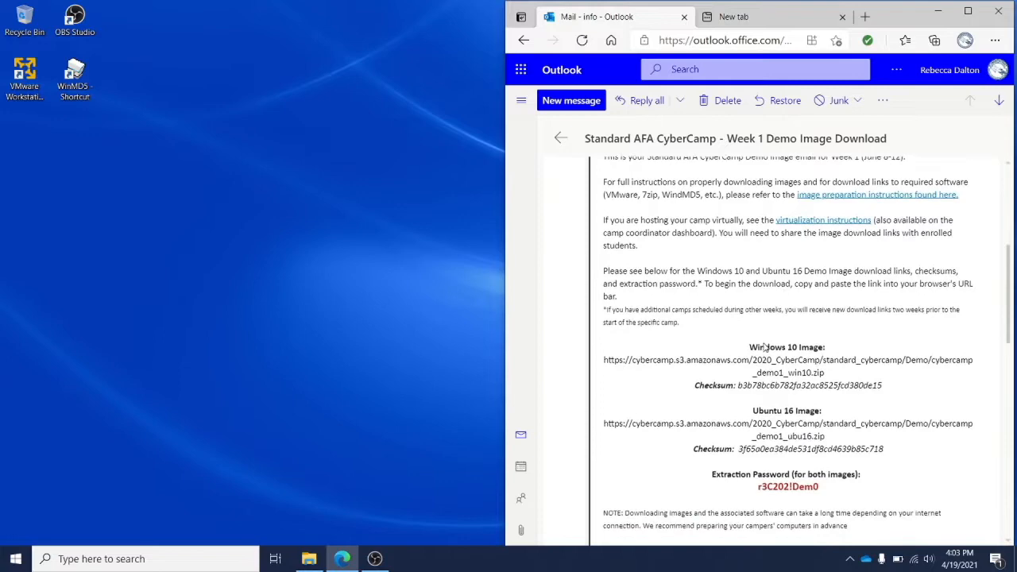
scroll(down, 3)
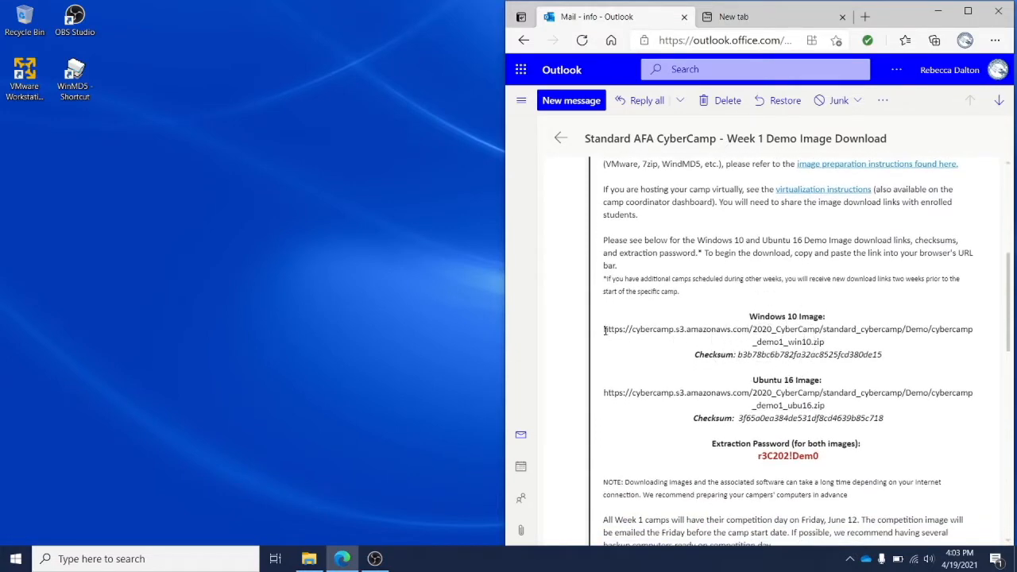
drag(603, 329, 823, 341)
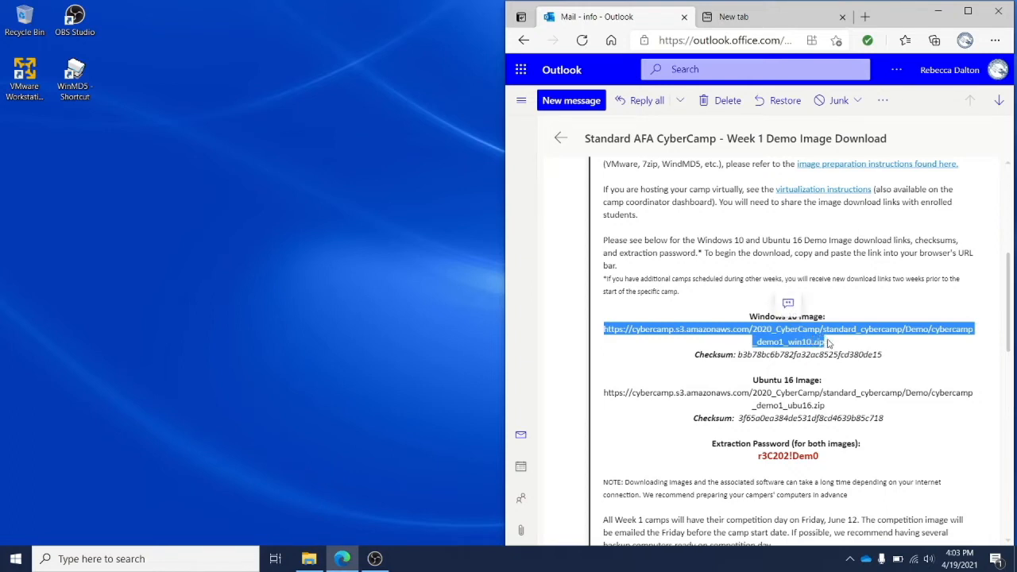
right_click(789, 334)
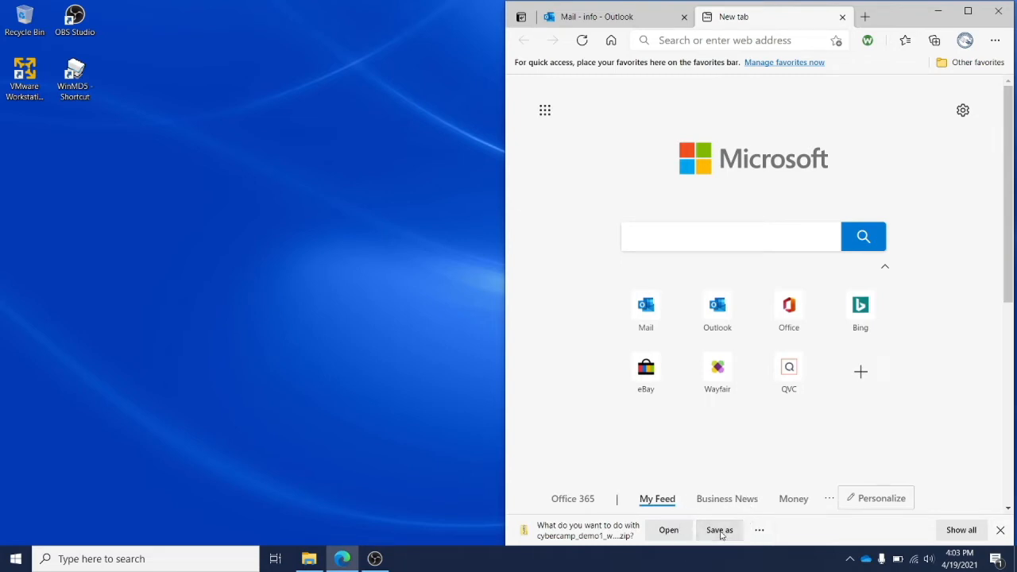
- Save the Windows 10 demo image zip into the Downloads folder
click(719, 530)
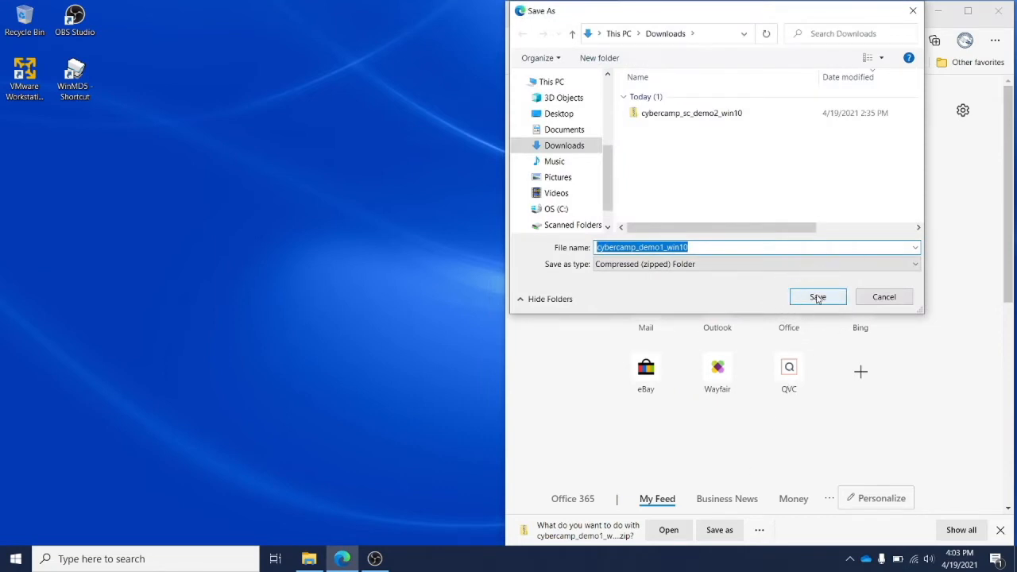
click(817, 296)
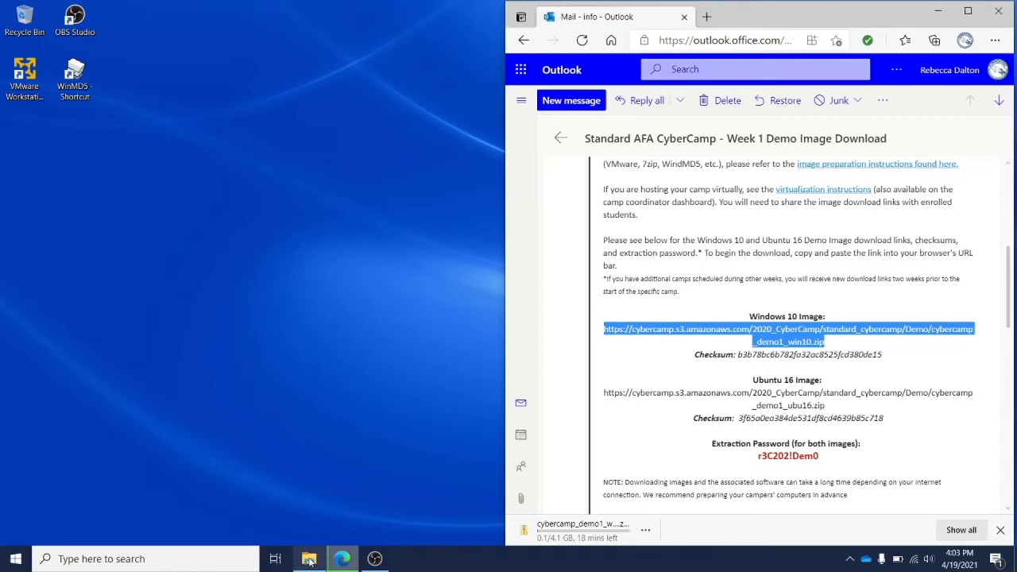
click(309, 558)
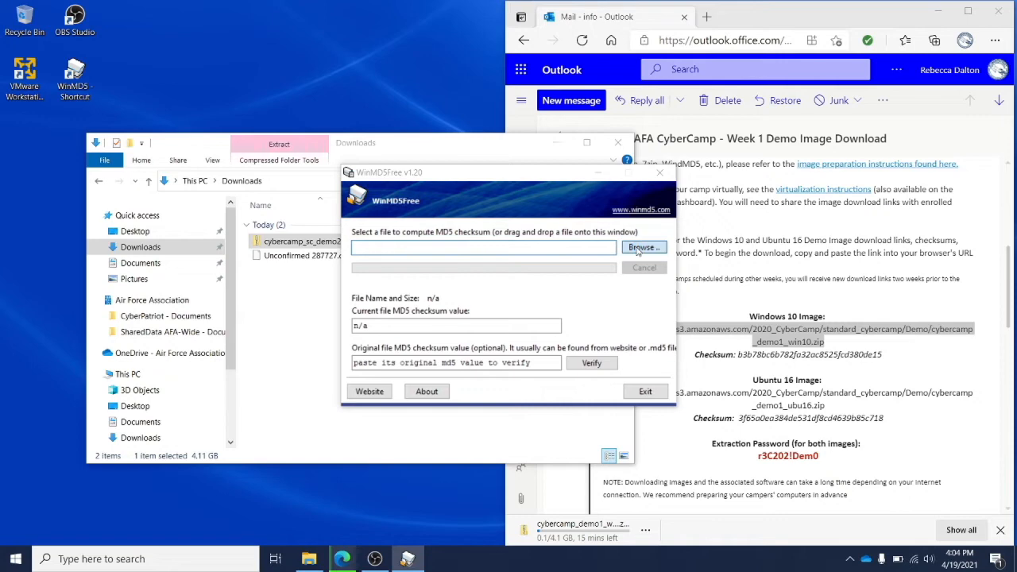
- Load cybercamp_sc_demo2_win10.zip from Downloads into WinMD5Free
click(642, 247)
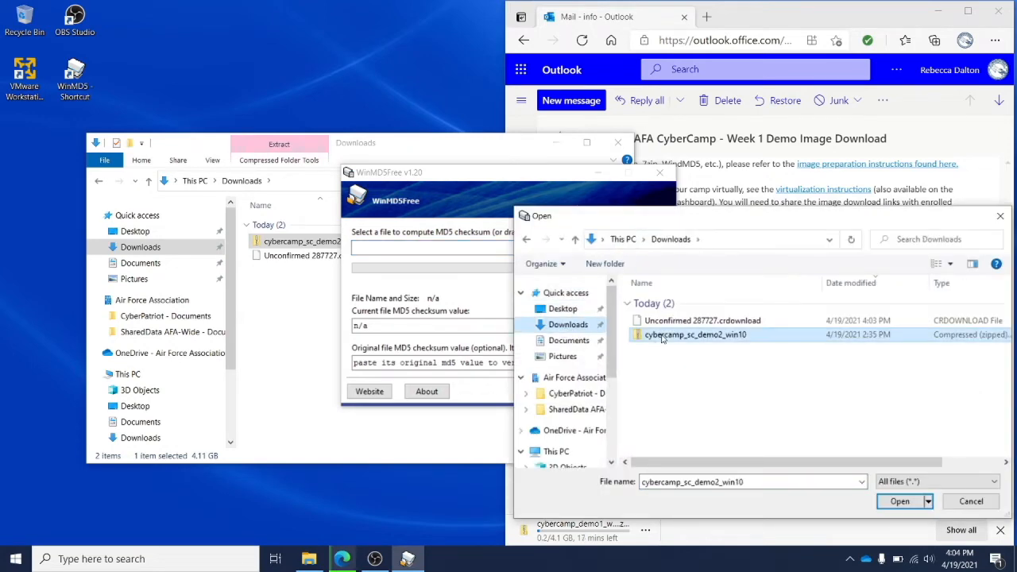
click(899, 501)
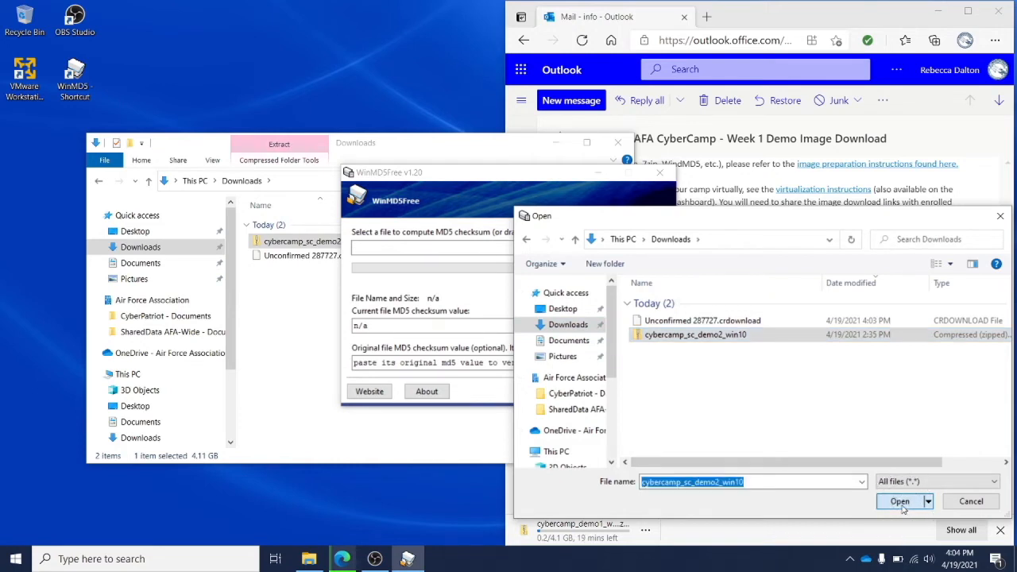
click(899, 500)
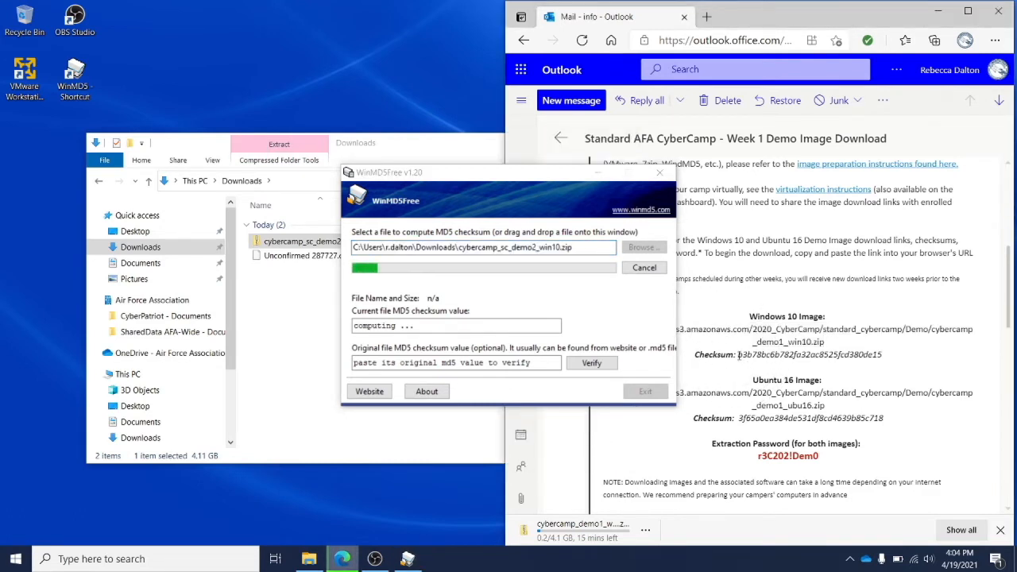
- Paste checksum b3b78bc6b782fa32ac8525fcd380de15 as the original MD5, verify it matches, and dismiss
drag(739, 354, 882, 355)
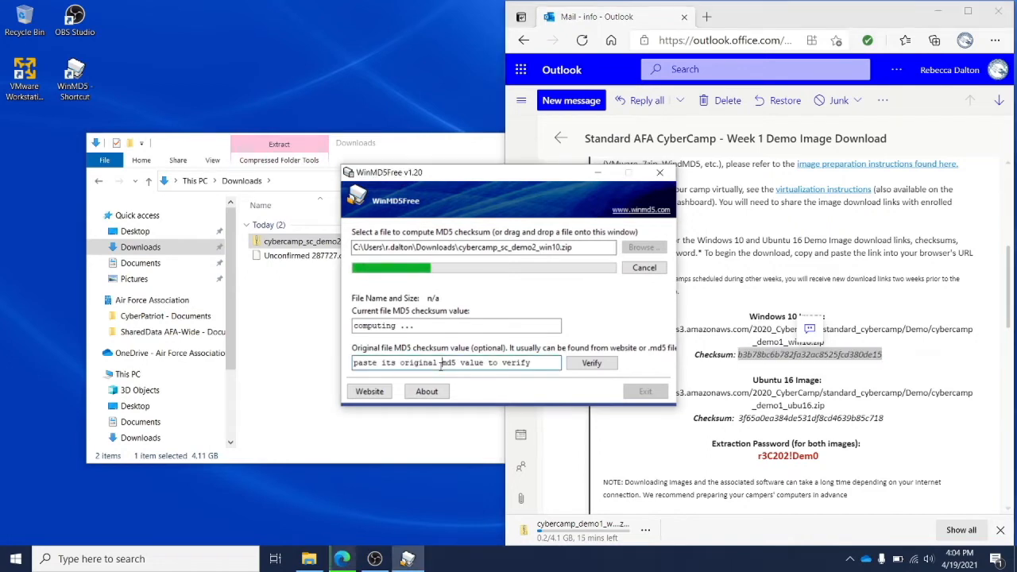
text(b3b78bc6b782fa32ac8525fcd380de15)
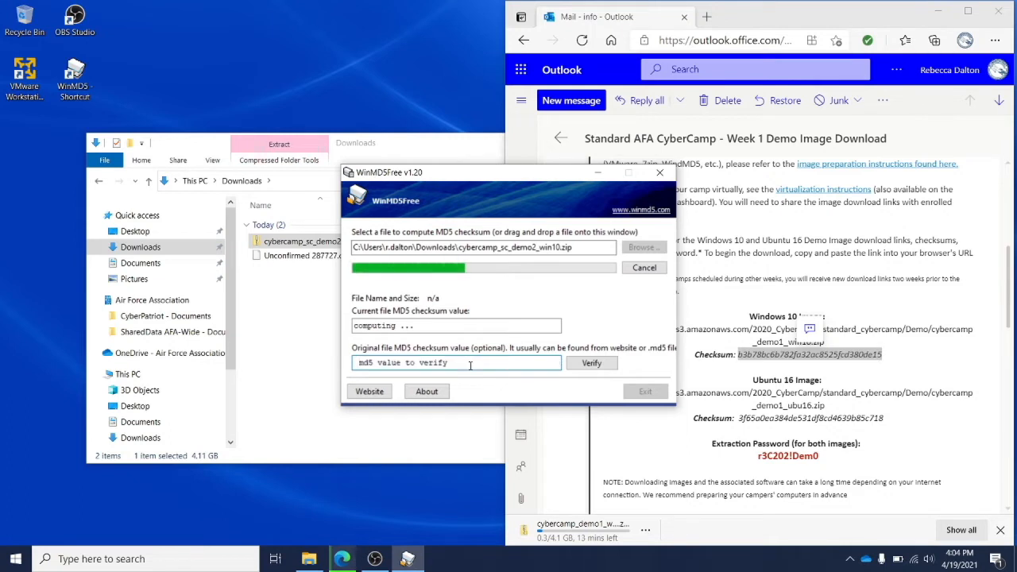
click(456, 362)
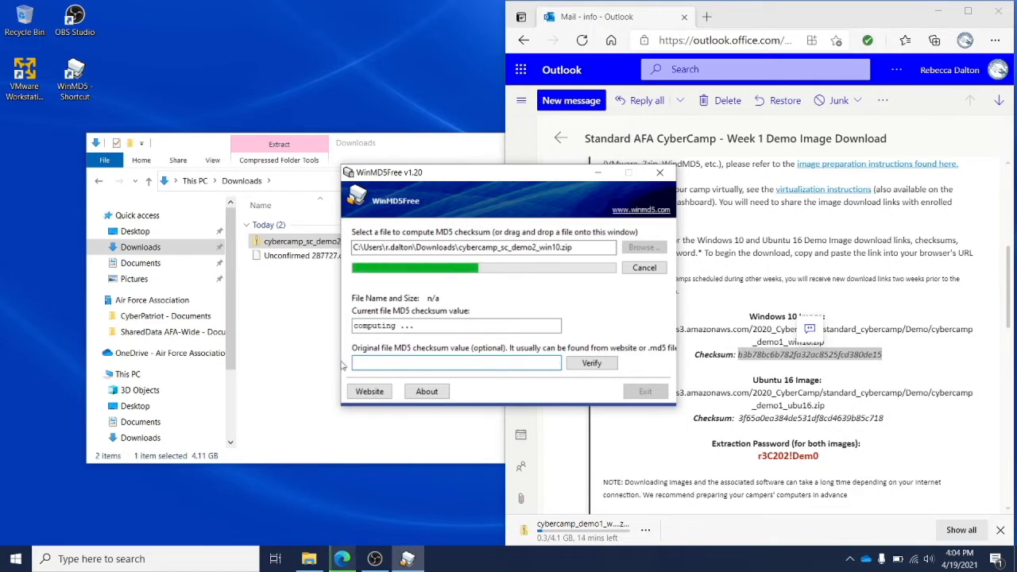
right_click(455, 362)
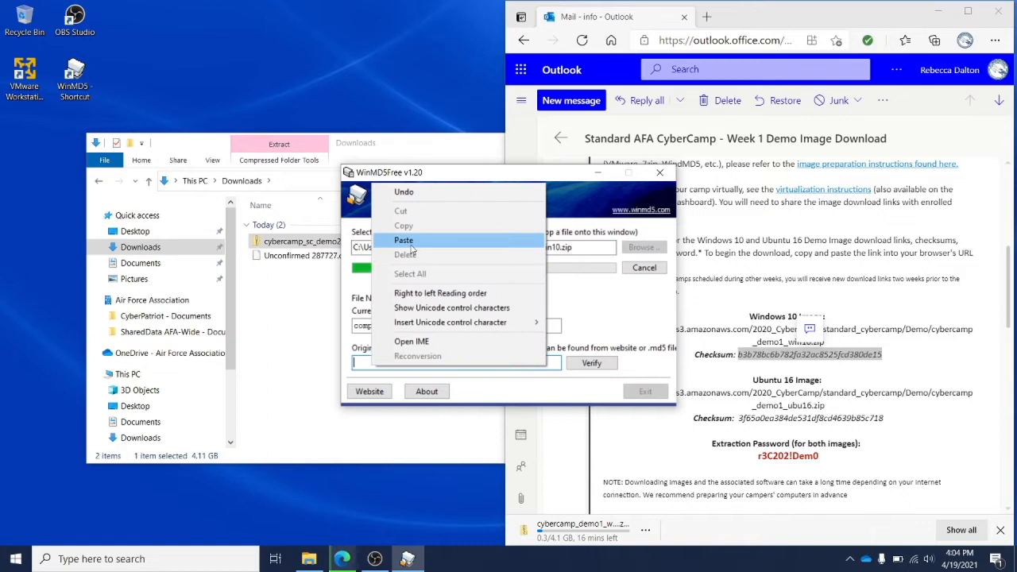
click(404, 240)
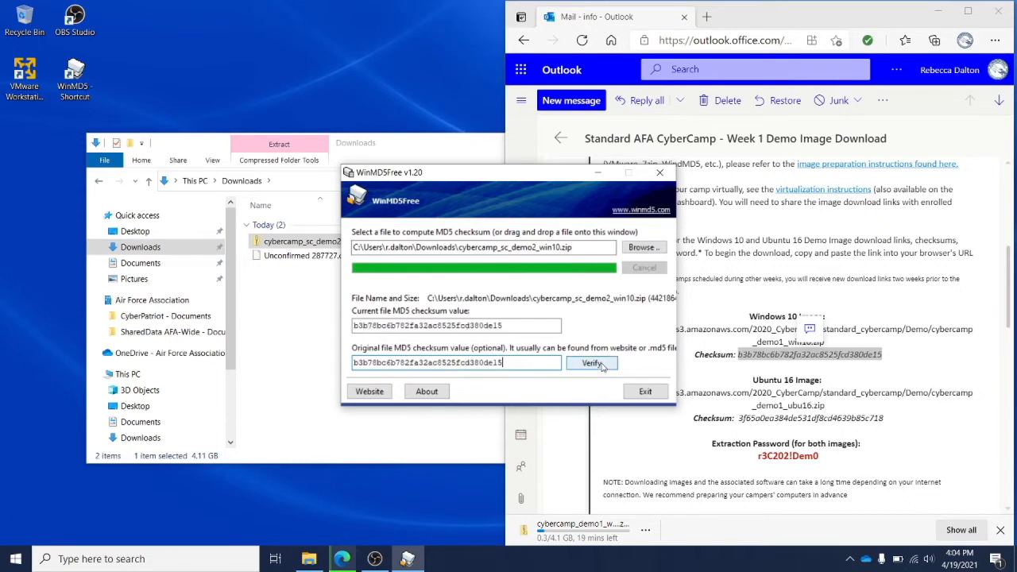
click(591, 363)
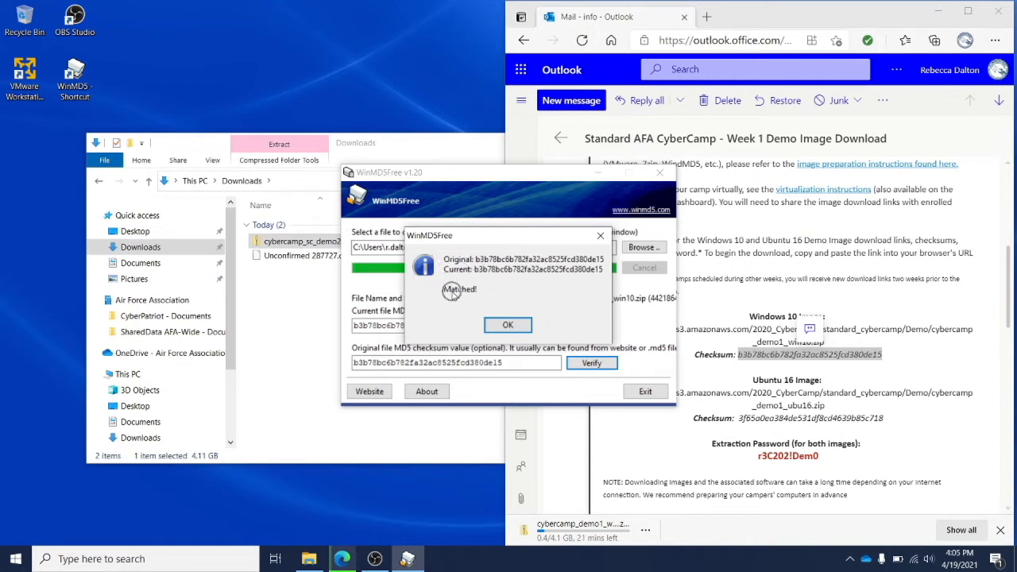
click(508, 325)
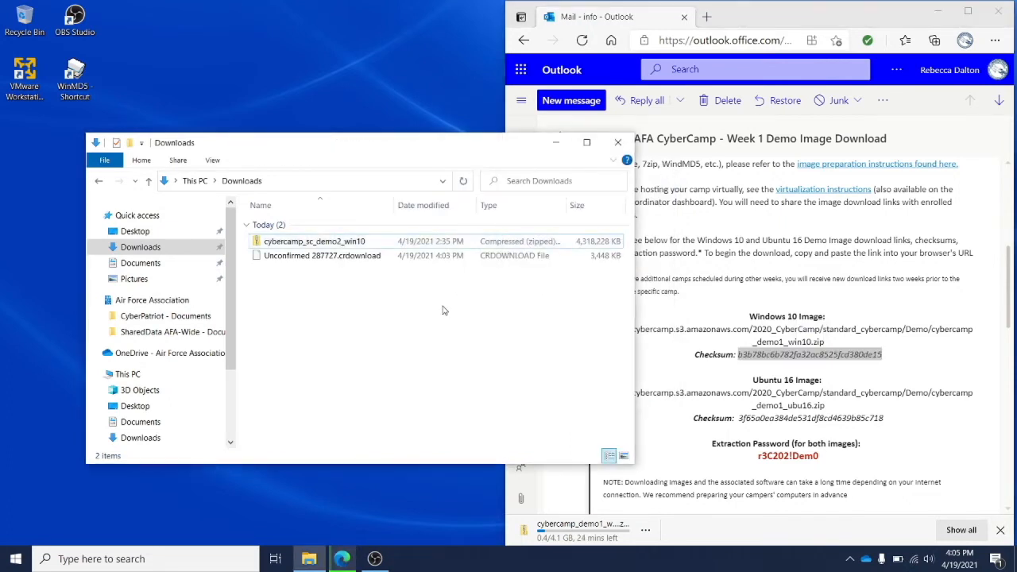
- Choose 7-Zip Extract files… for the cybercamp_sc_demo2_win10 zip in Downloads
click(314, 241)
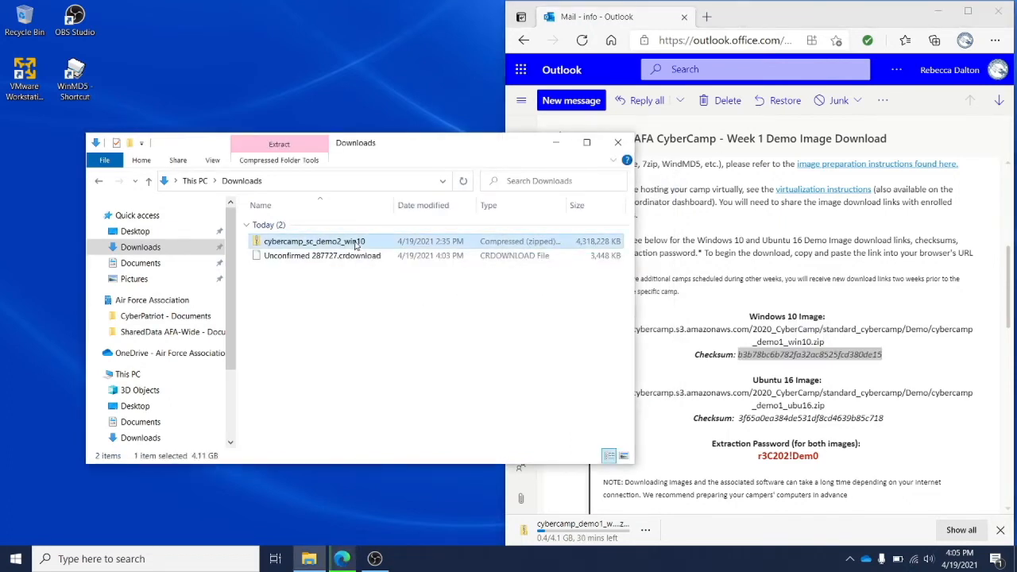
right_click(313, 241)
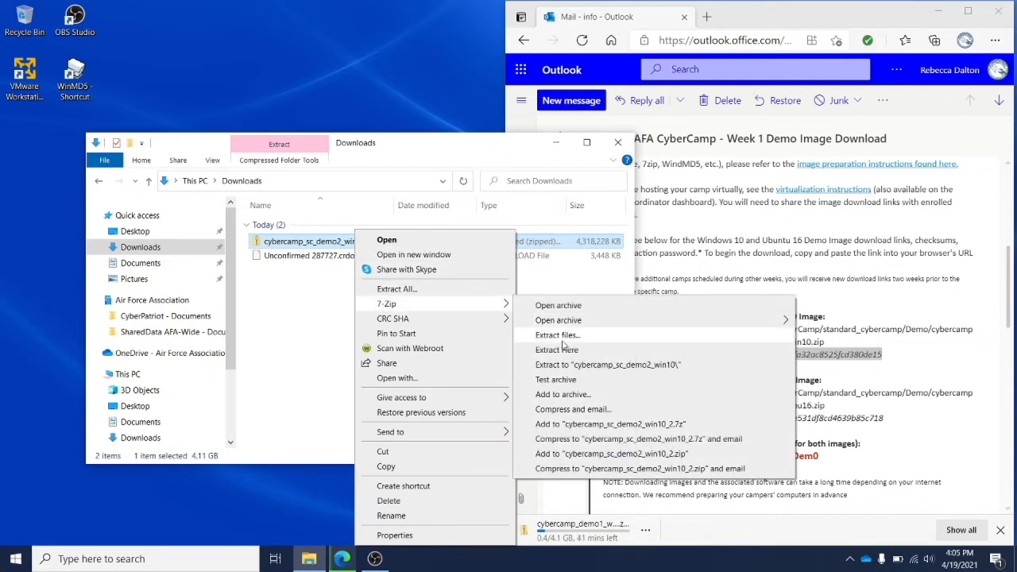
click(557, 334)
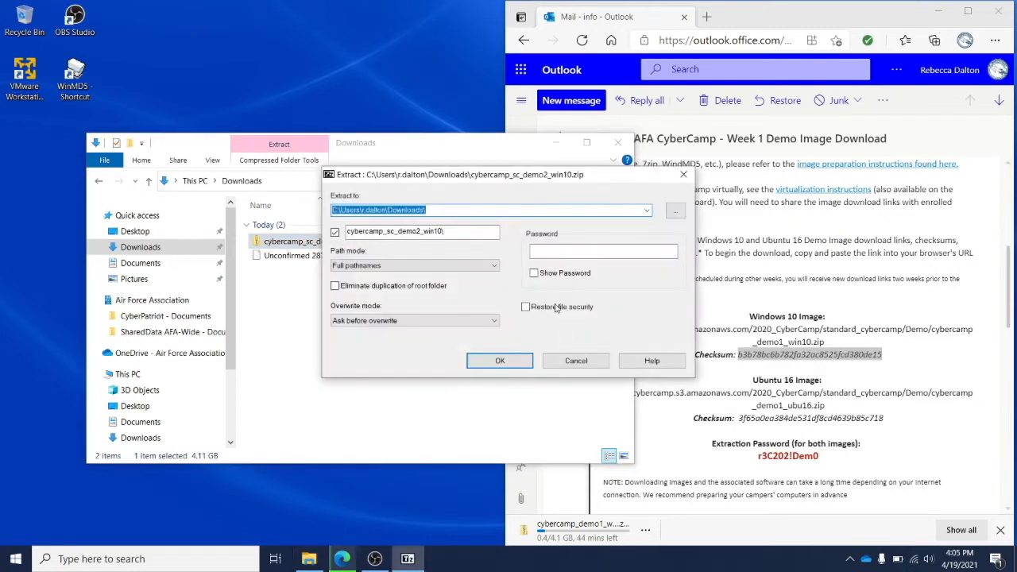
click(602, 251)
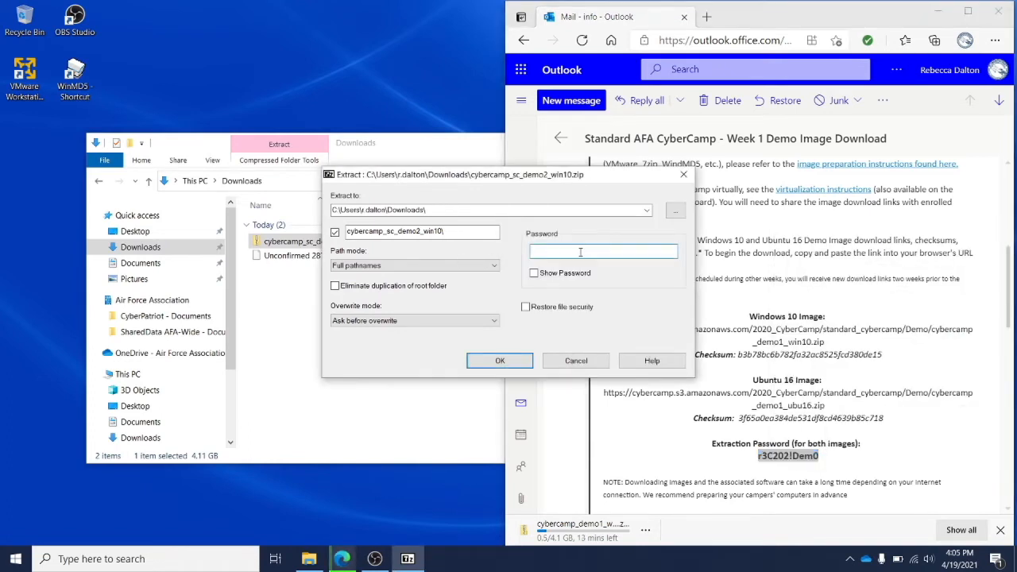
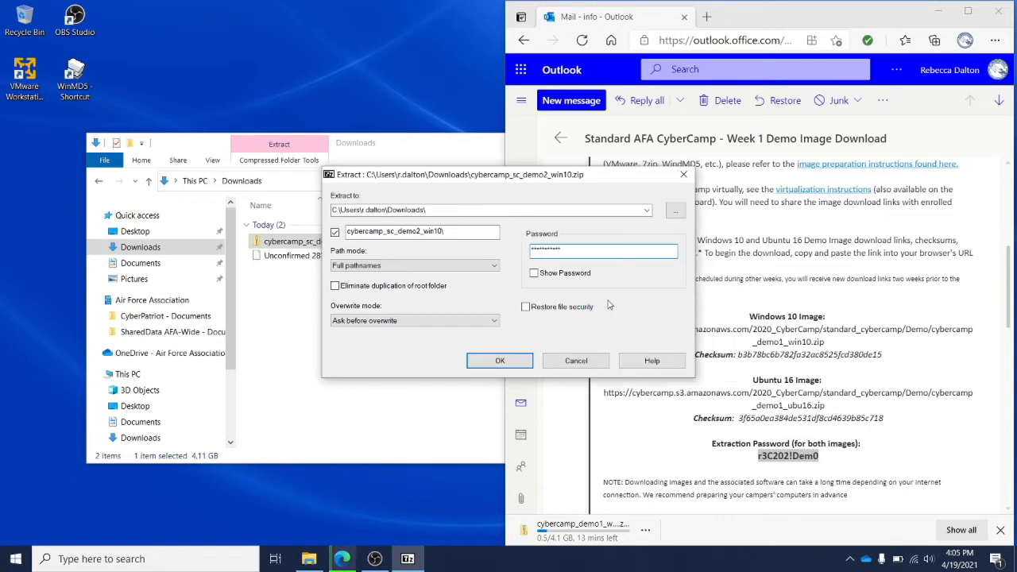
click(533, 273)
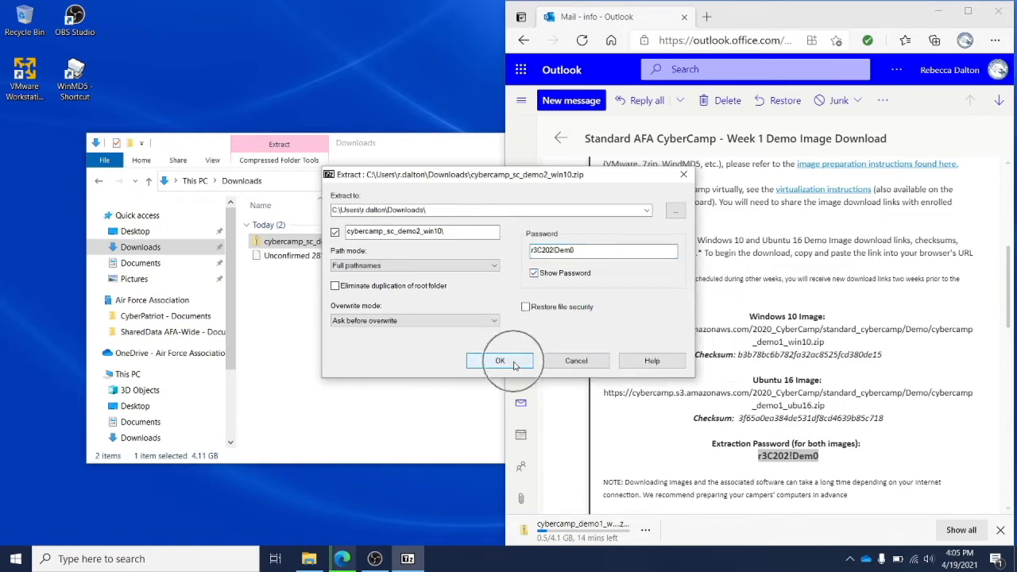
click(500, 360)
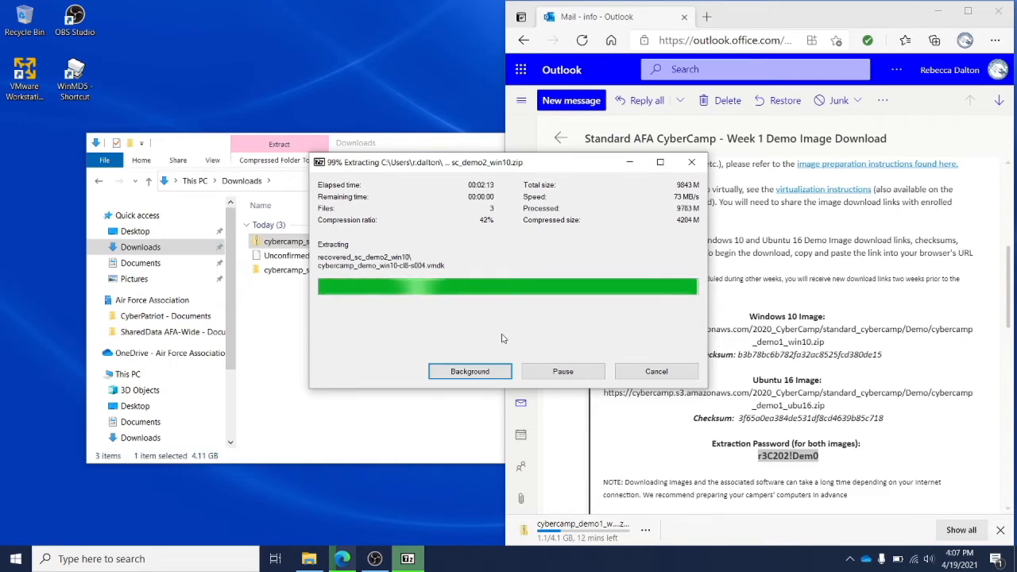
click(470, 371)
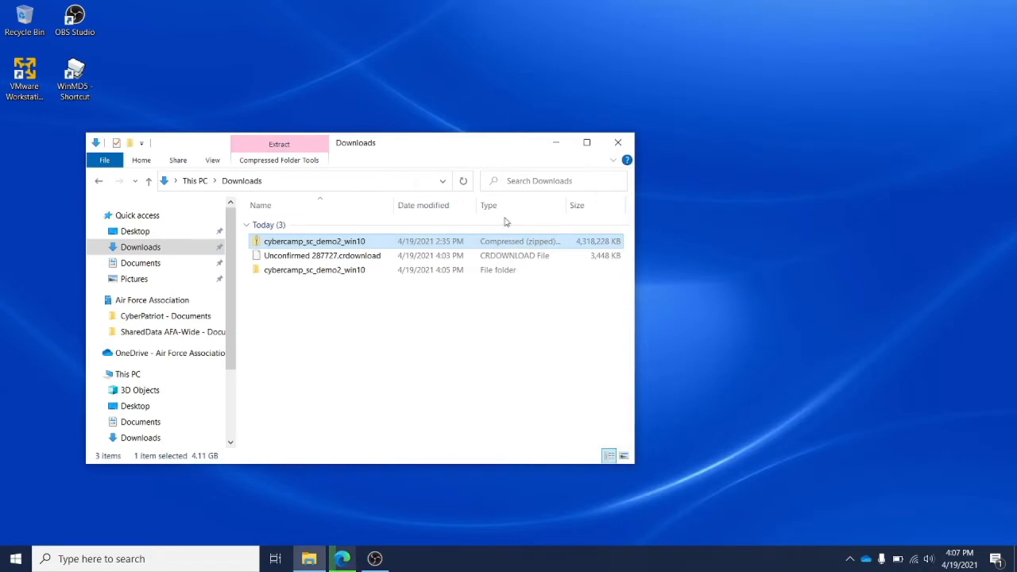
- Select the extracted cybercamp_sc_demo2_win10 folder and launch VMware Workstation 15 Player
click(314, 269)
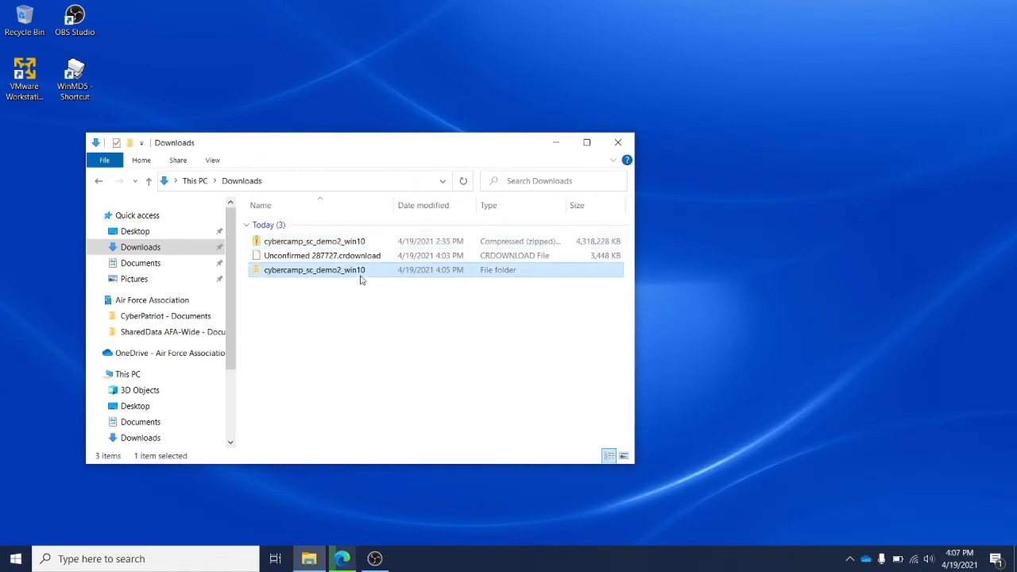
mouse_move(110, 127)
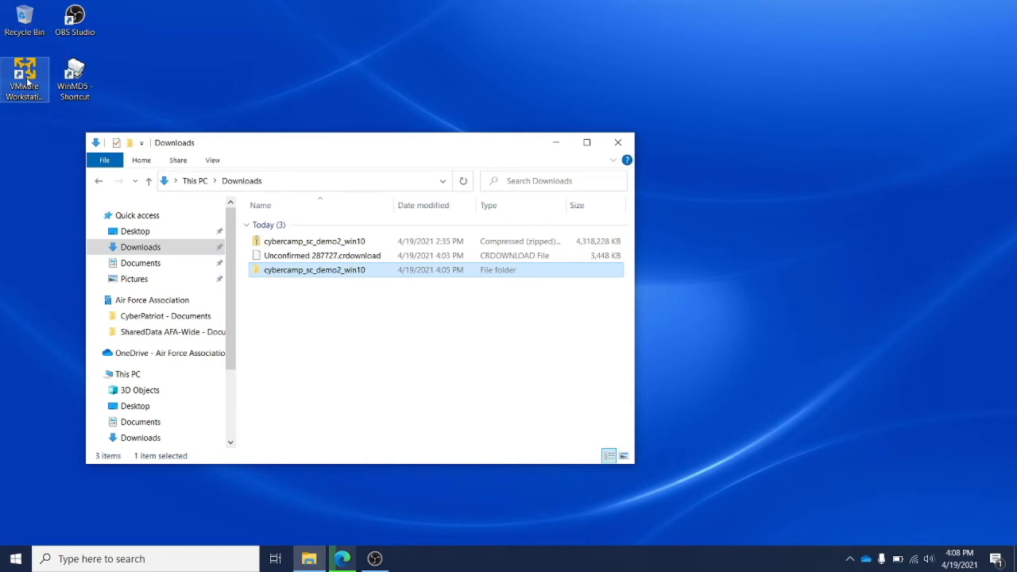
mouse_move(24, 75)
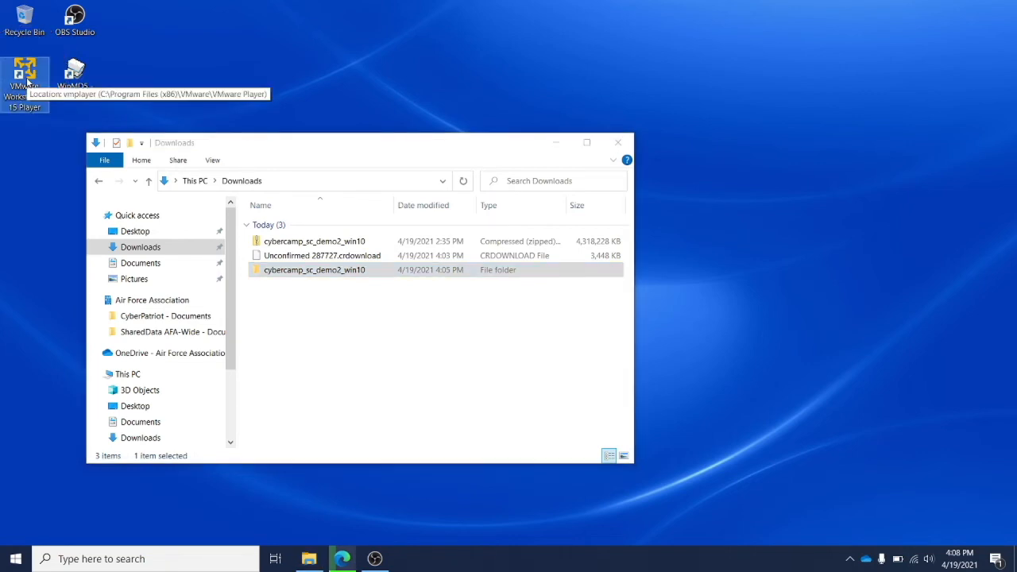
double_click(25, 80)
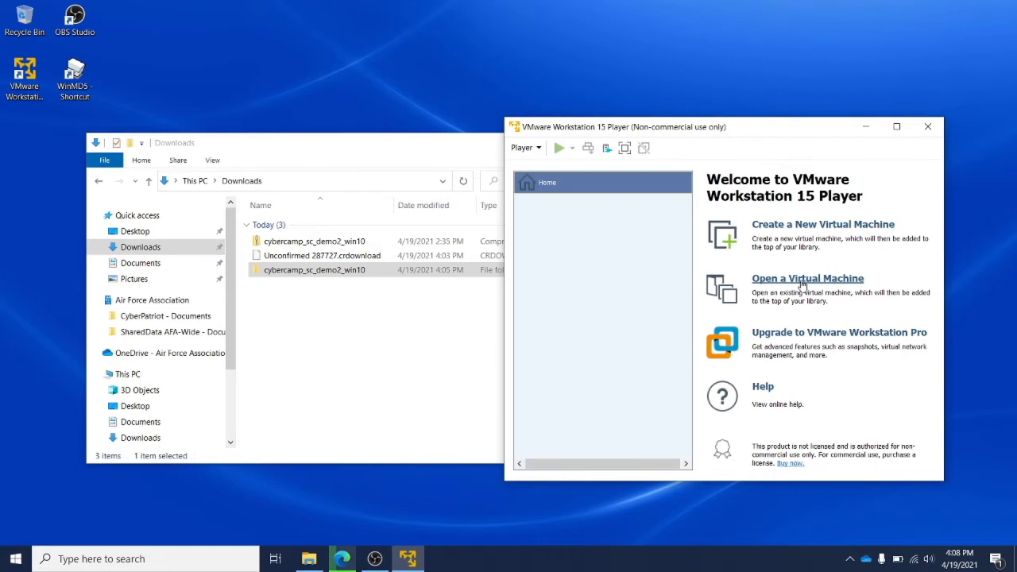
- Open recovered_sc_demo2_win10 from Downloads\cybercamp_sc_demo2_win10 as a virtual machine
click(808, 278)
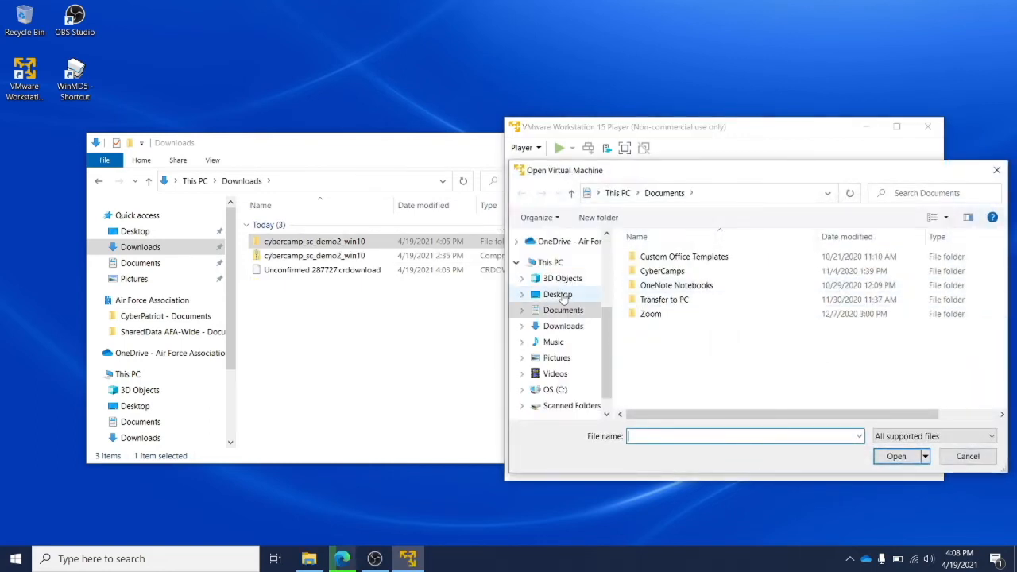
click(563, 326)
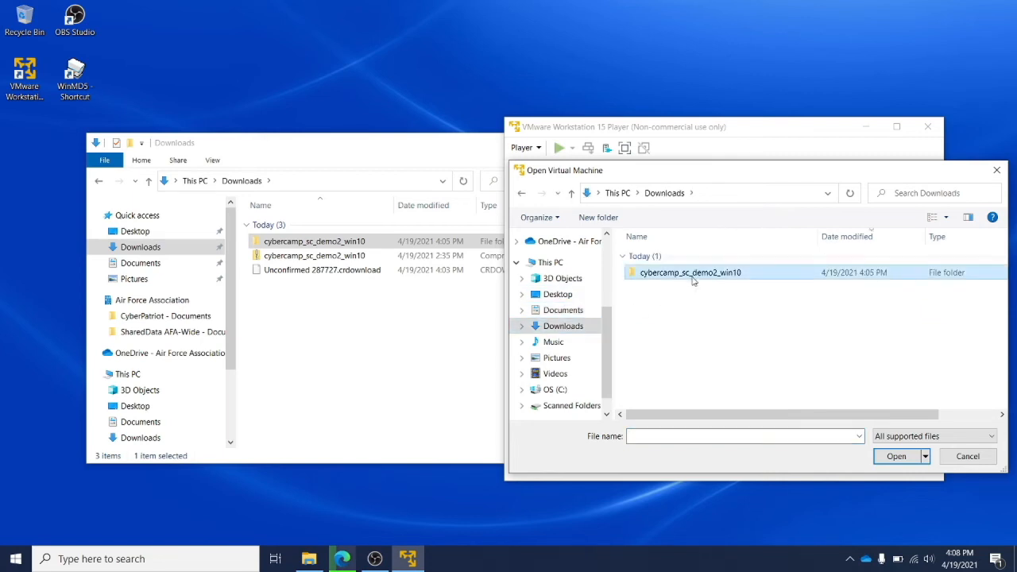
double_click(690, 272)
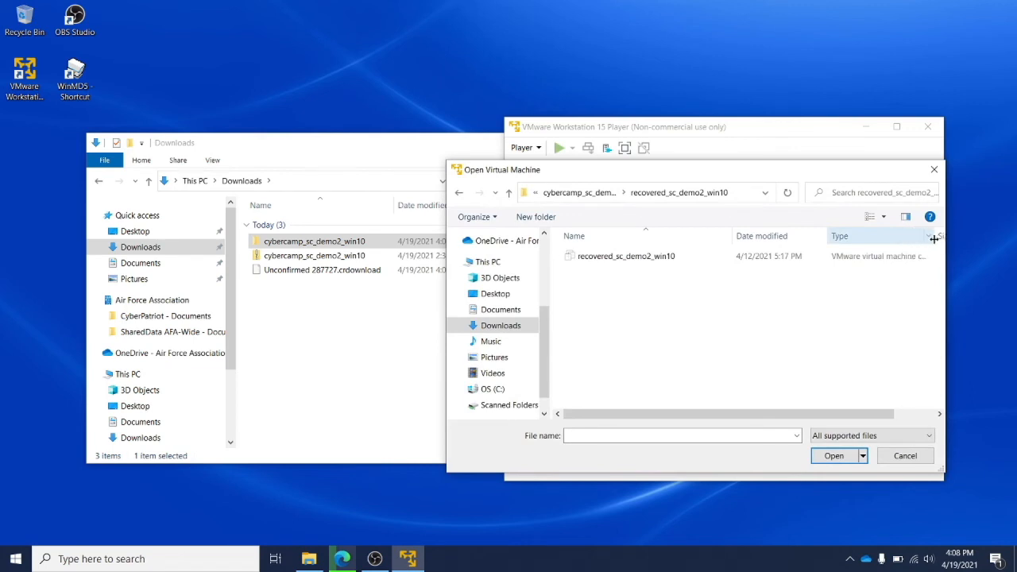
click(626, 256)
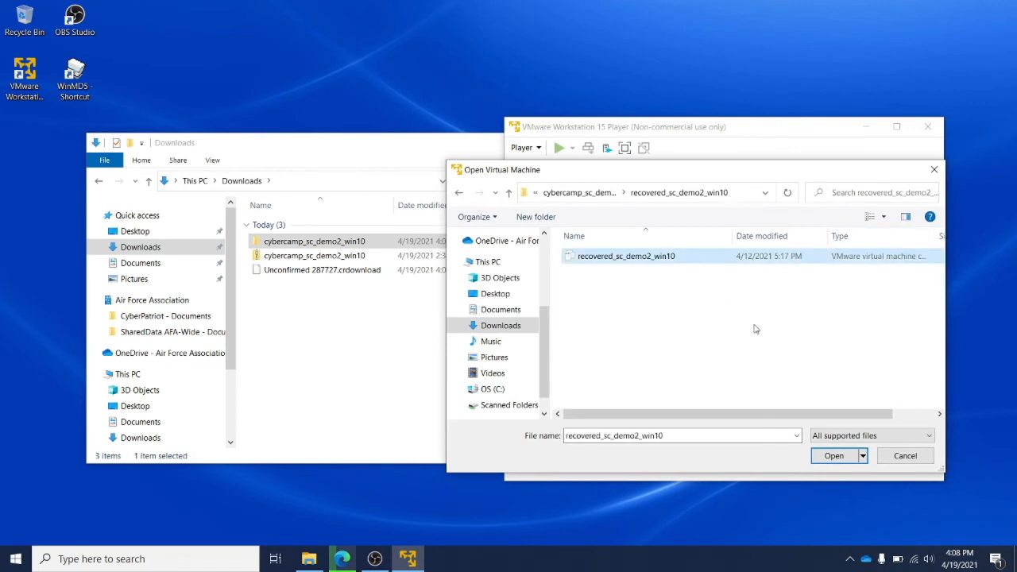
click(905, 456)
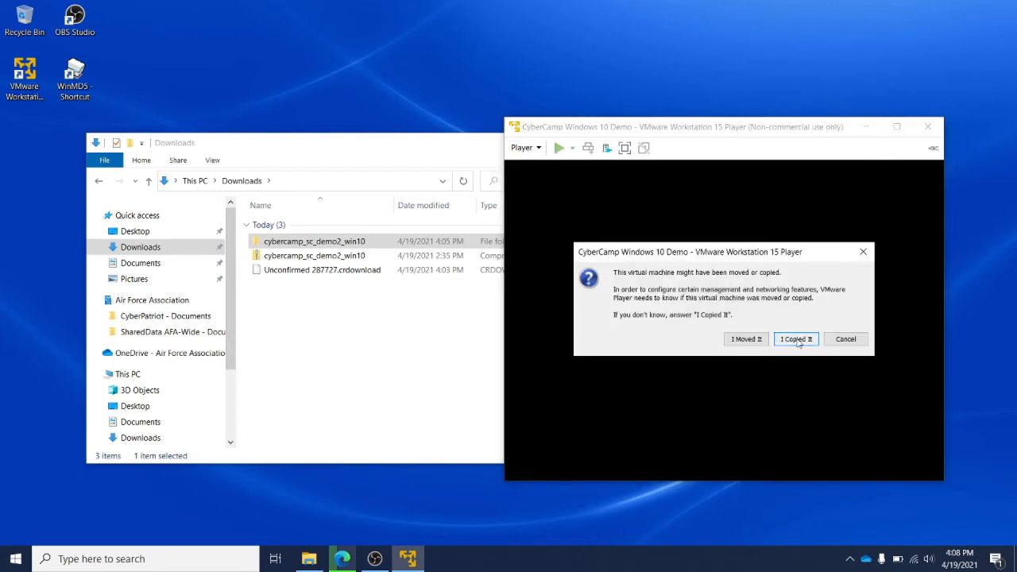
- Answer 'I Copied It', power on the VM, and enlarge its window
click(795, 339)
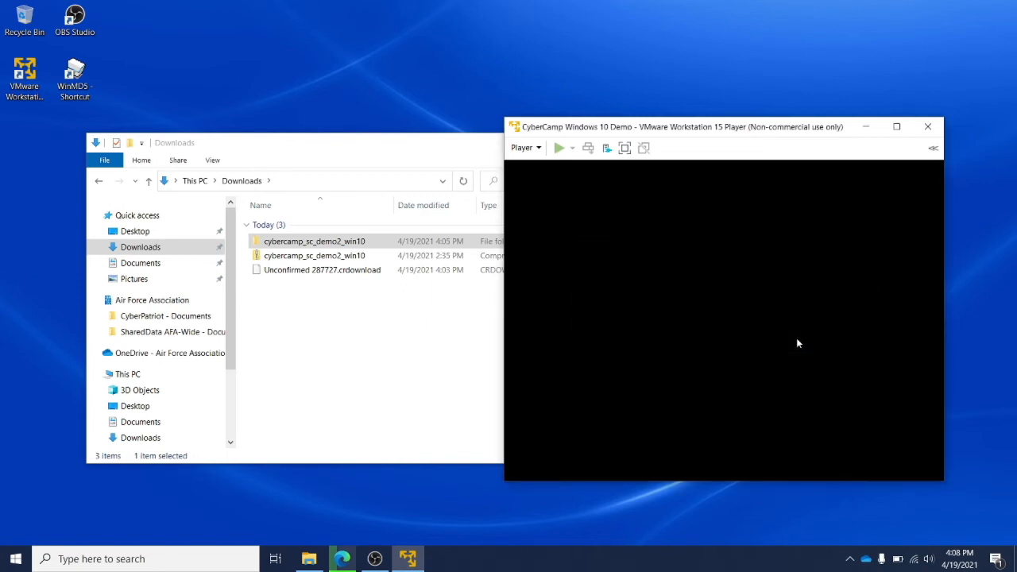
click(559, 148)
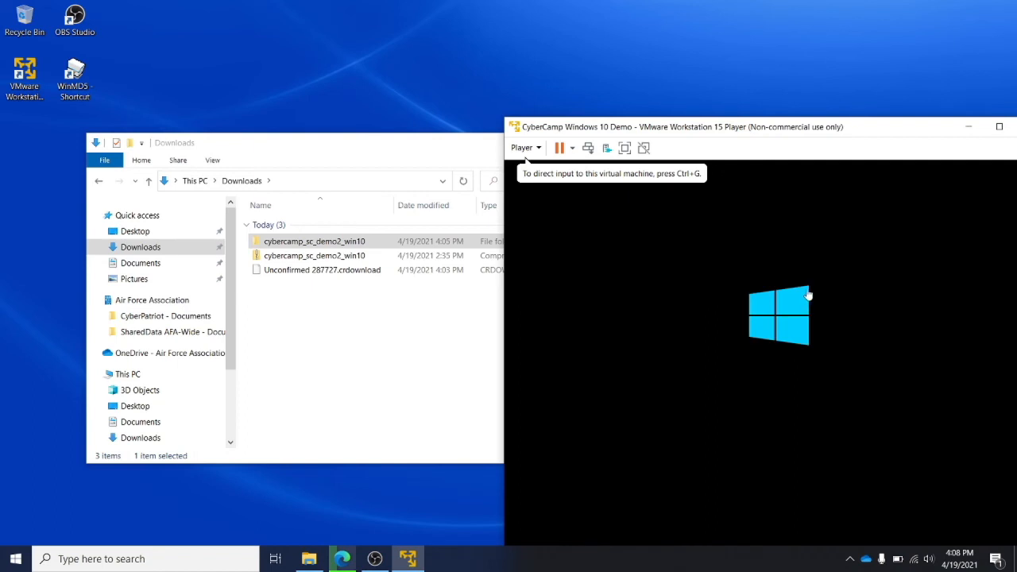
drag(682, 127, 426, 60)
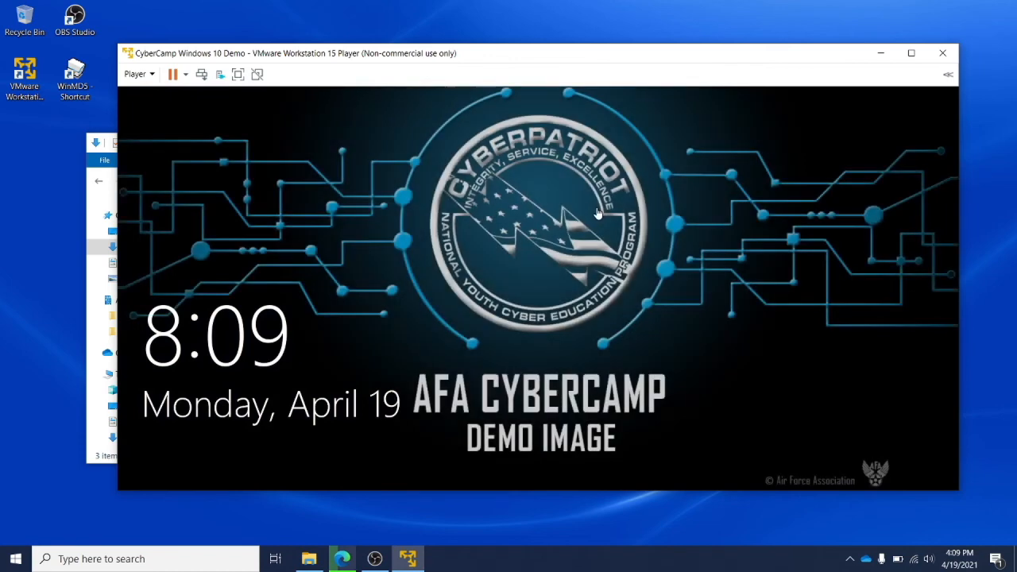
mouse_move(625, 201)
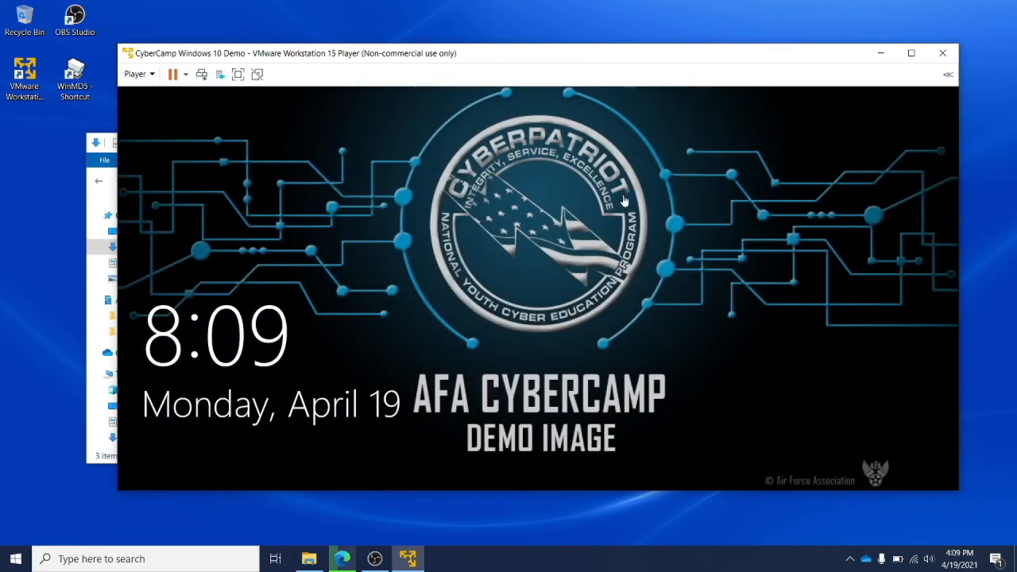